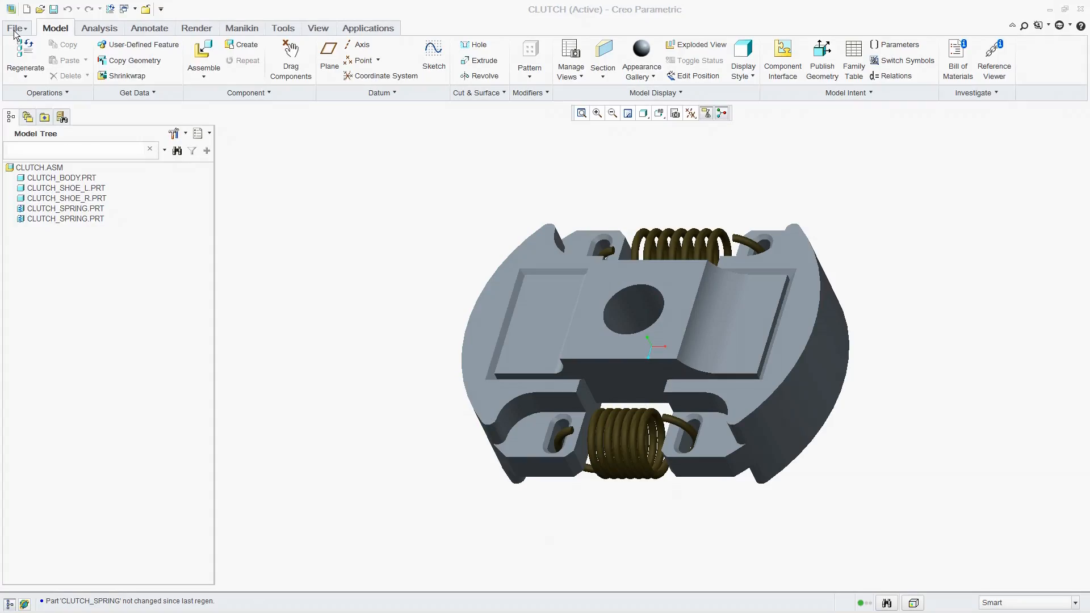
# Step: Open the clutch_spring.prt Actions list to check it out, then begin a new search query
pyautogui.click(15, 27)
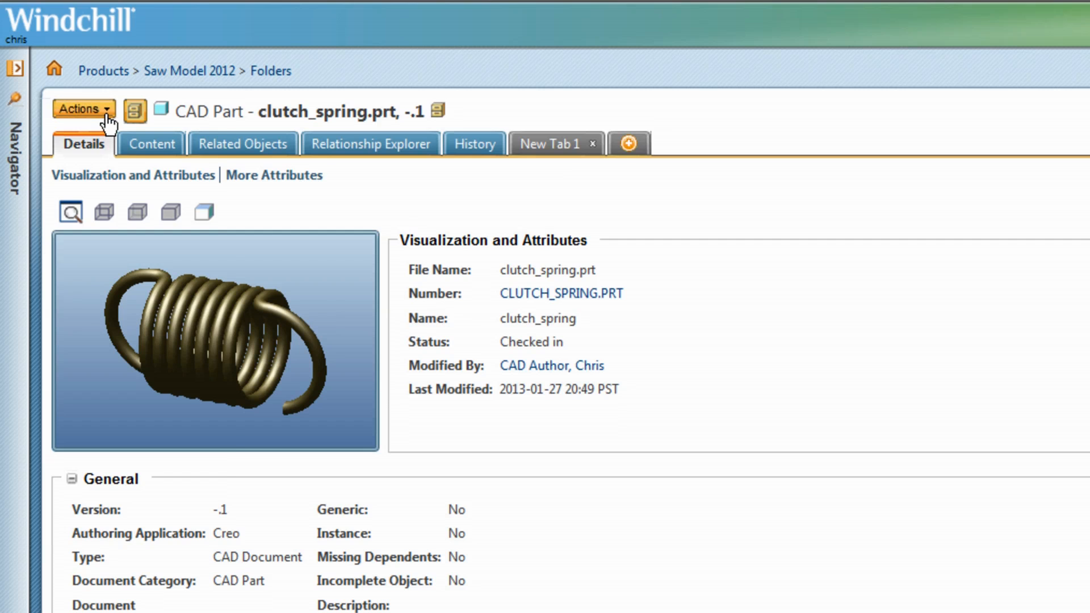
pyautogui.click(81, 109)
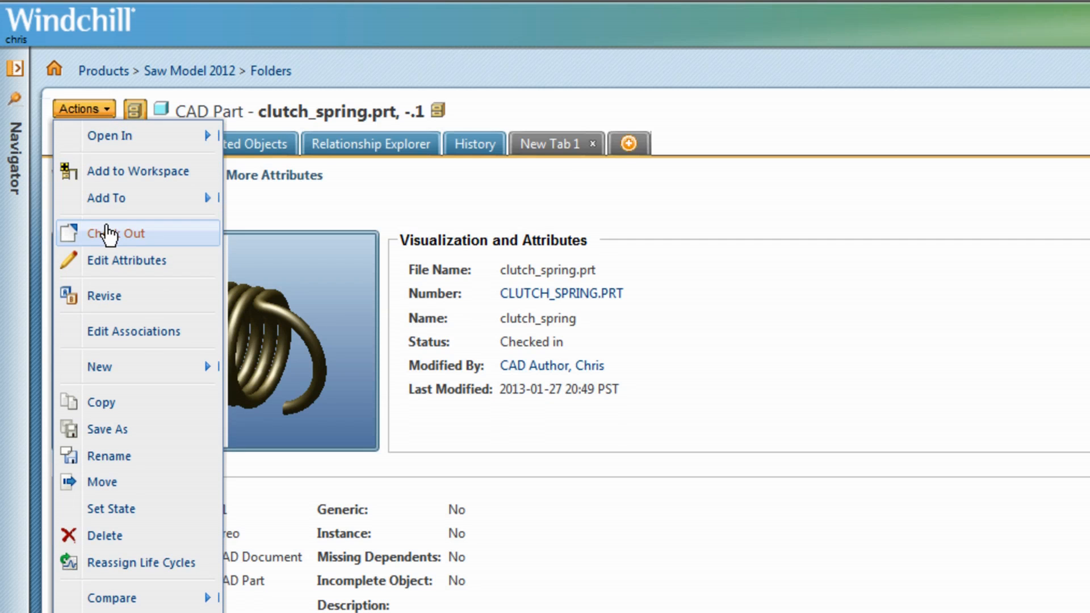
pyautogui.write('p')
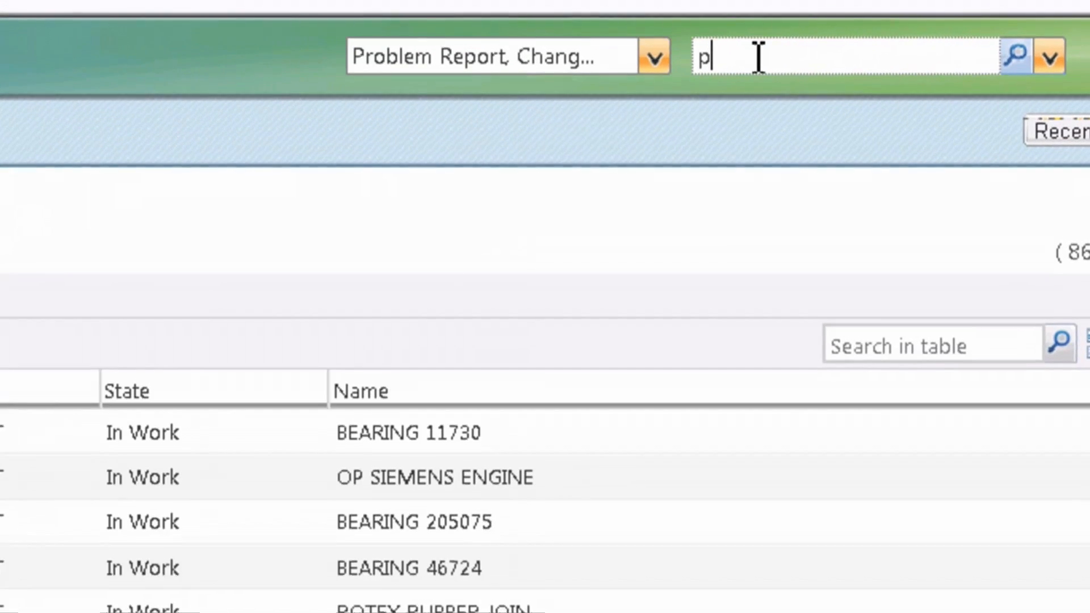
# Step: Search for 'prism*' and preview the PRISM_PISTON_MODULE.ASM info summary
pyautogui.write('rism*')
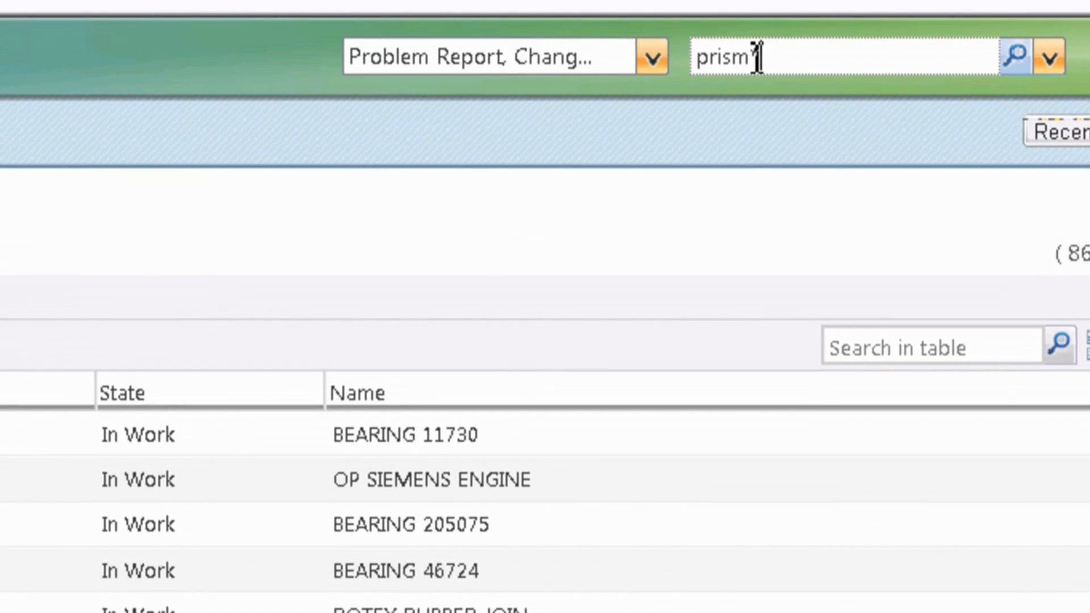
pyautogui.click(1019, 56)
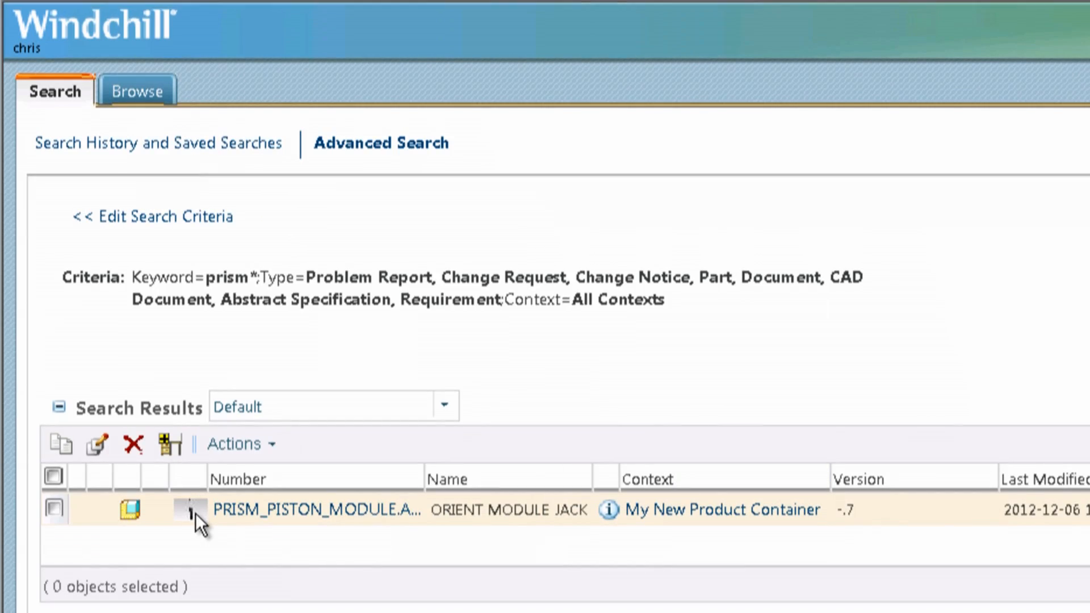
pyautogui.click(129, 510)
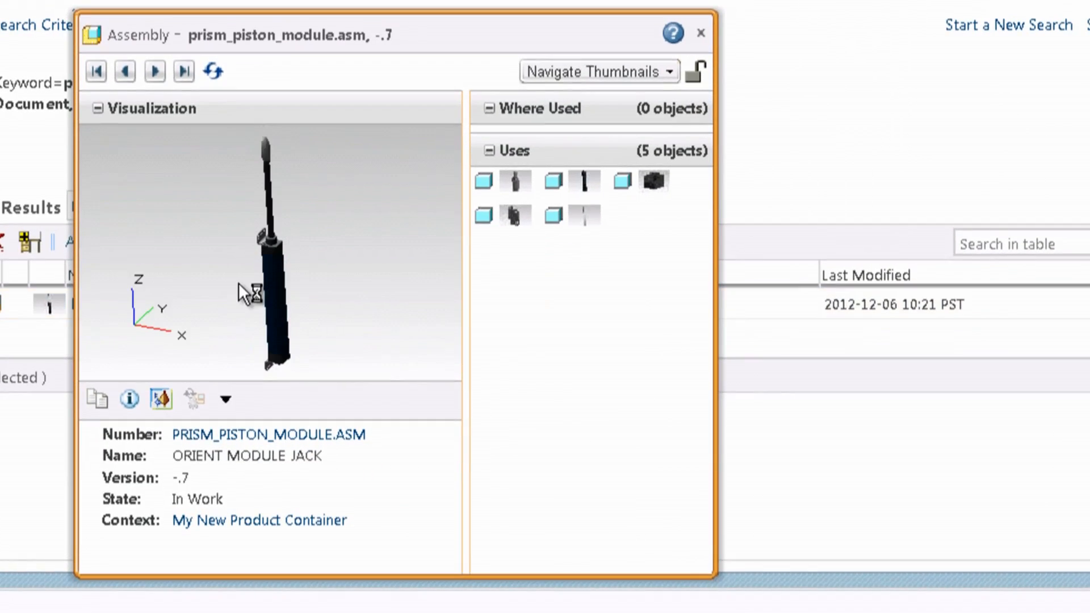
pyautogui.moveTo(247, 351)
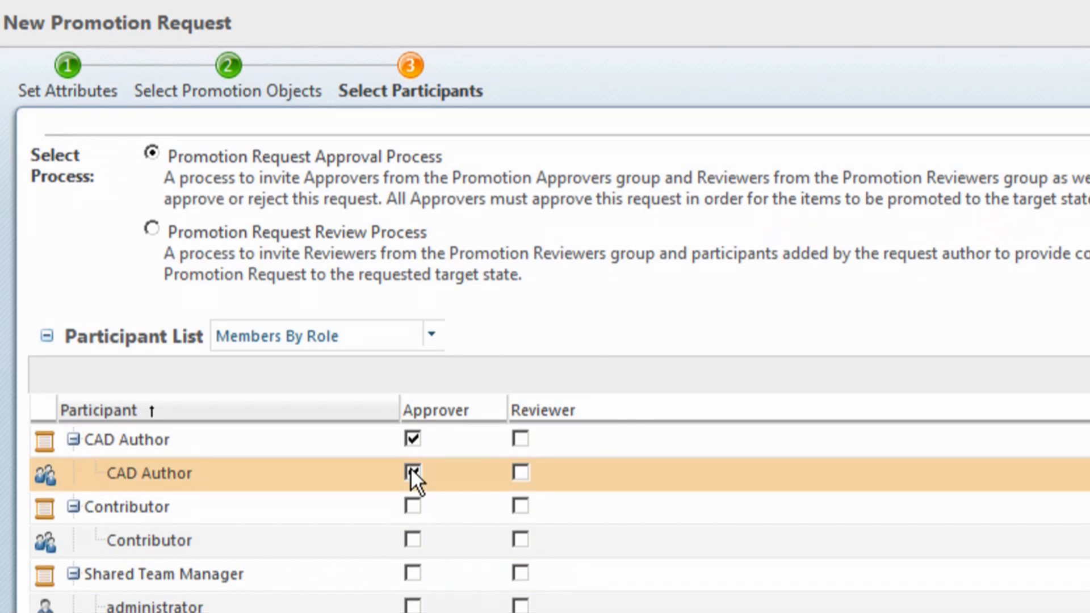
# Step: Tick Approver for the CAD Author participant in the new promotion request
pyautogui.click(412, 474)
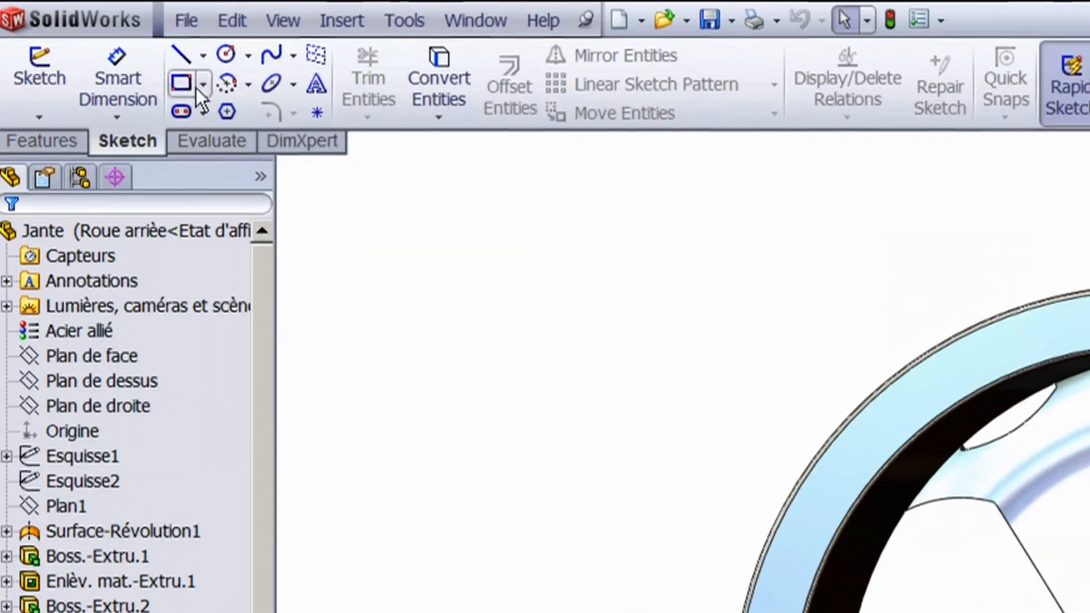
# Step: Open 520_series_caliper_disc_brake in Word and start its Windchill check-in
pyautogui.click(185, 20)
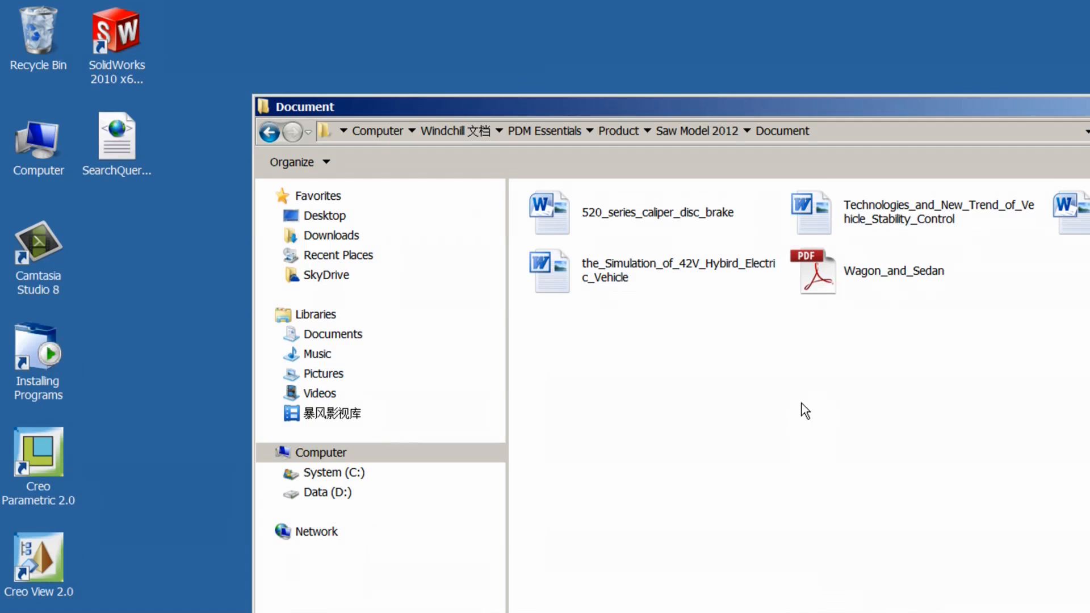
pyautogui.click(657, 212)
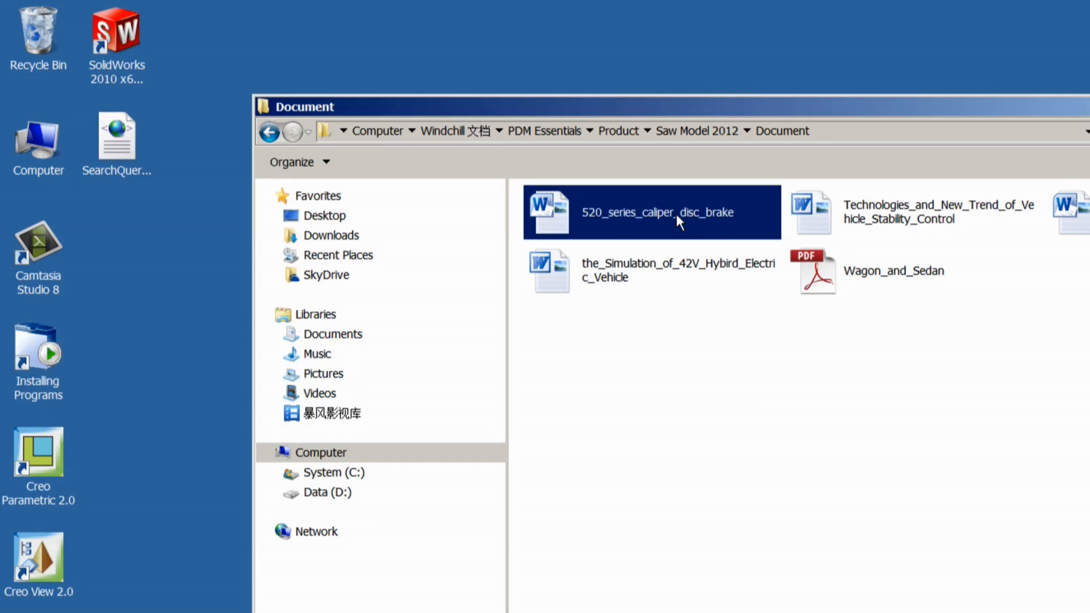
pyautogui.doubleClick(651, 211)
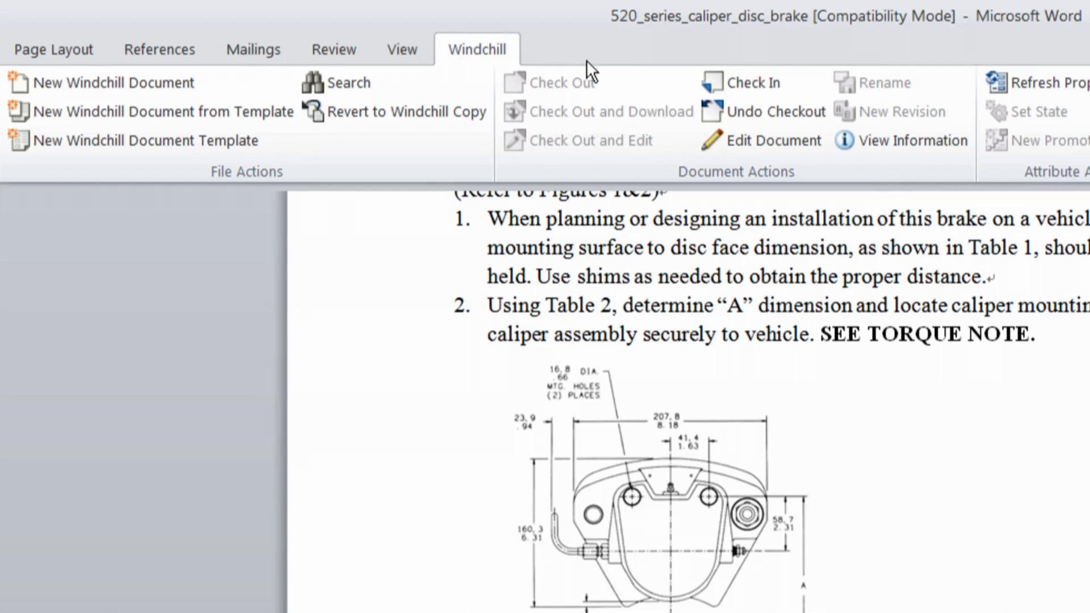
pyautogui.click(750, 83)
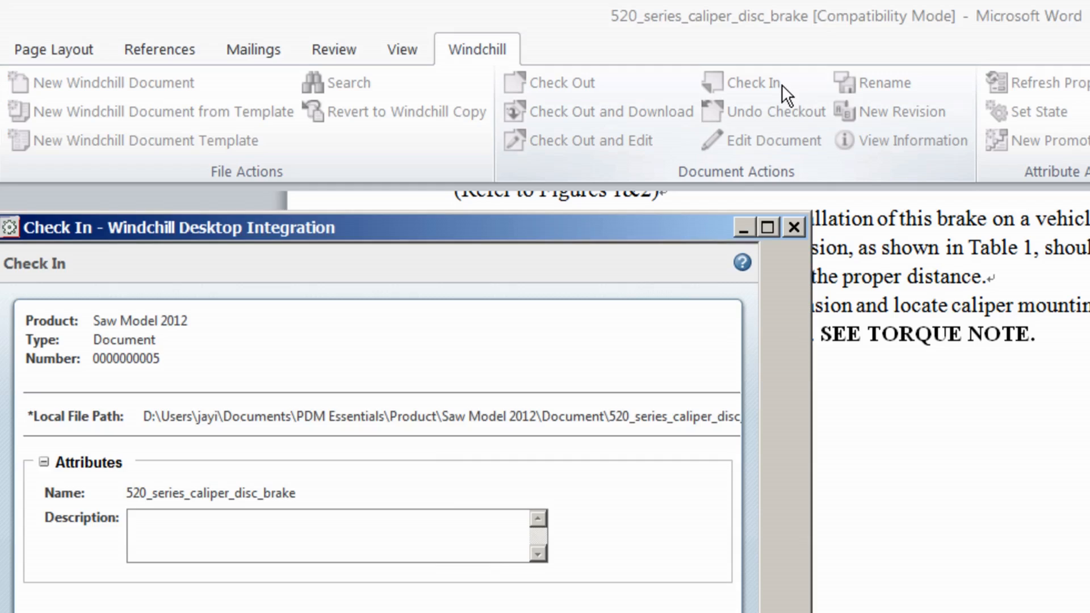